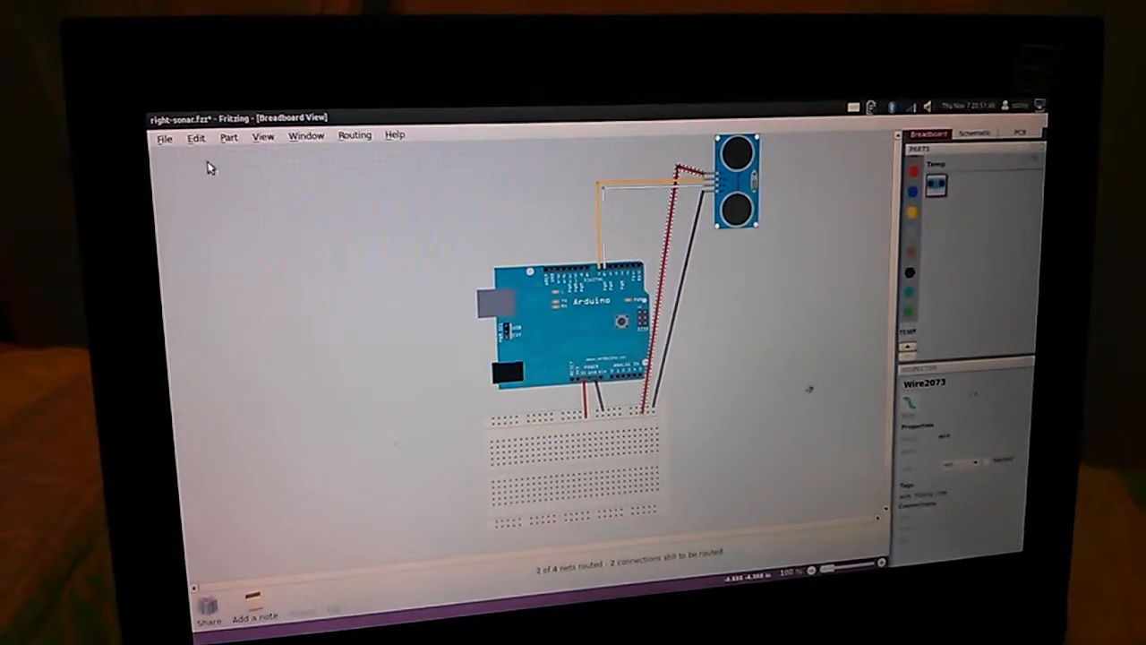
Show Fritzing's File menu commands for the current sonar design.
click(163, 136)
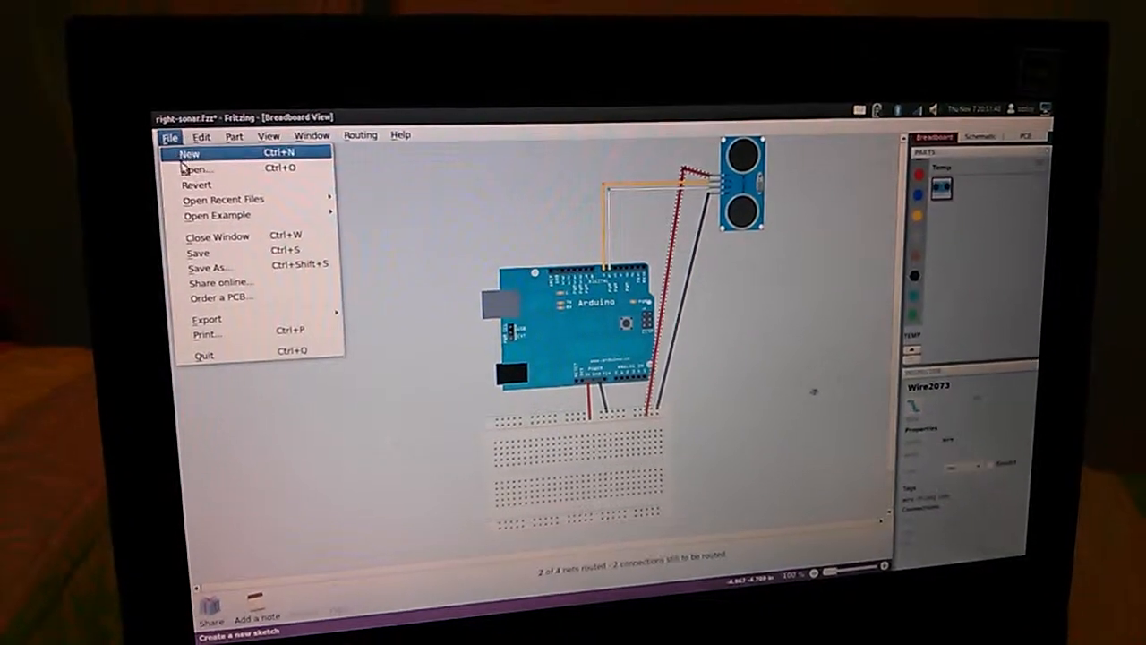
Browse to the right_sonar sketches folder and open the right-sonar.fzz design file.
click(198, 168)
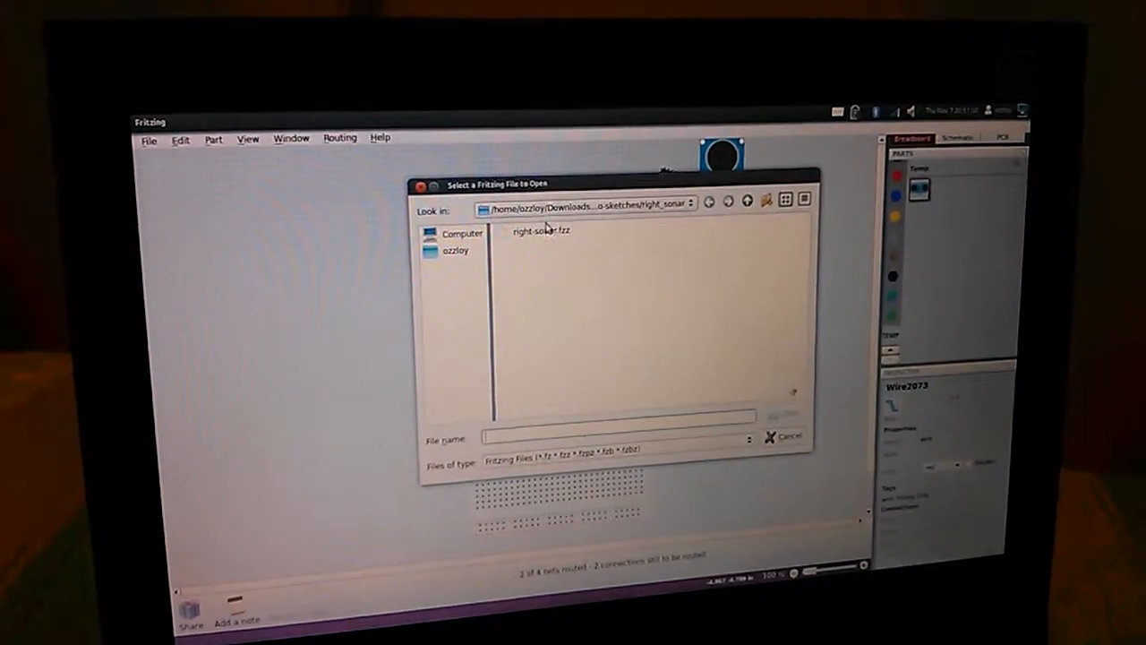
click(689, 203)
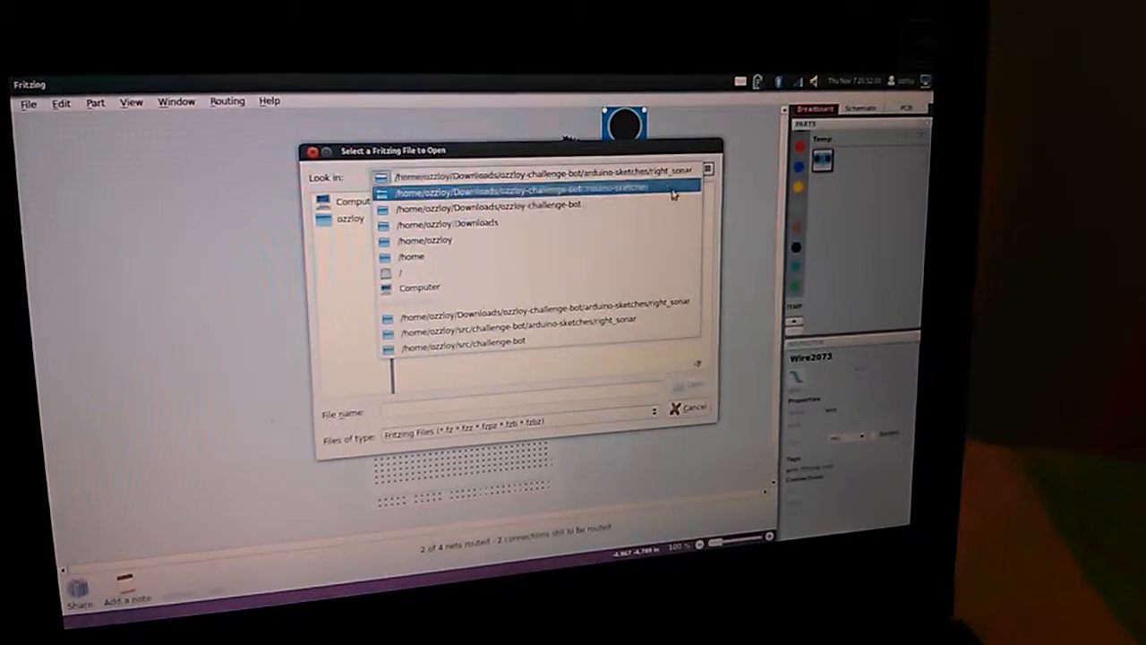
click(524, 189)
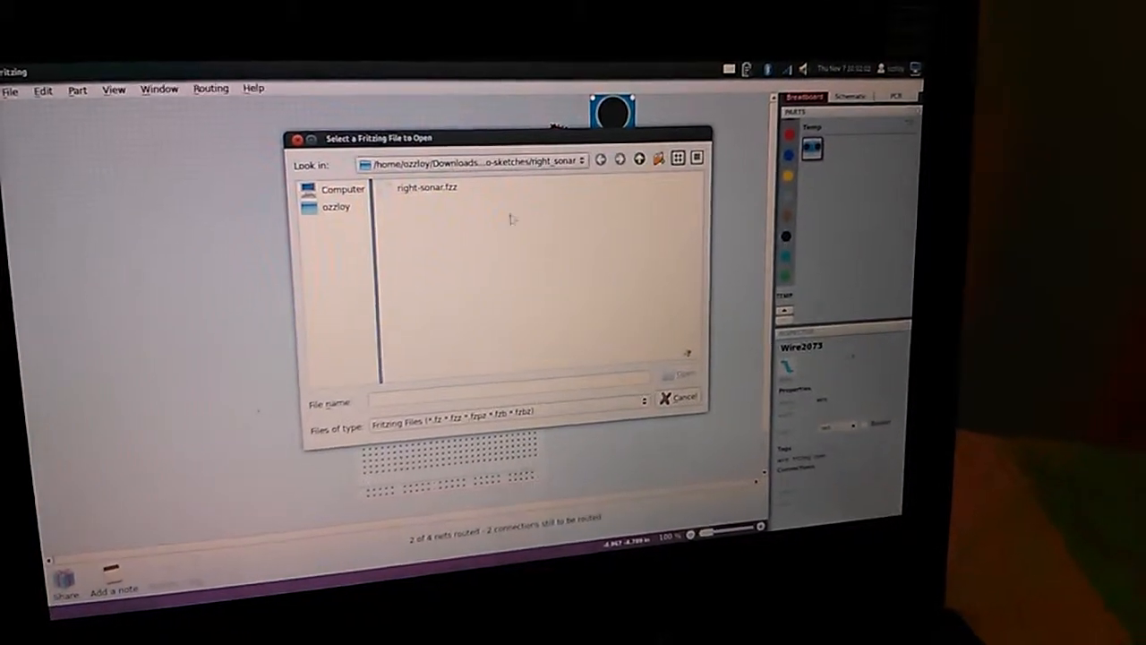
click(427, 188)
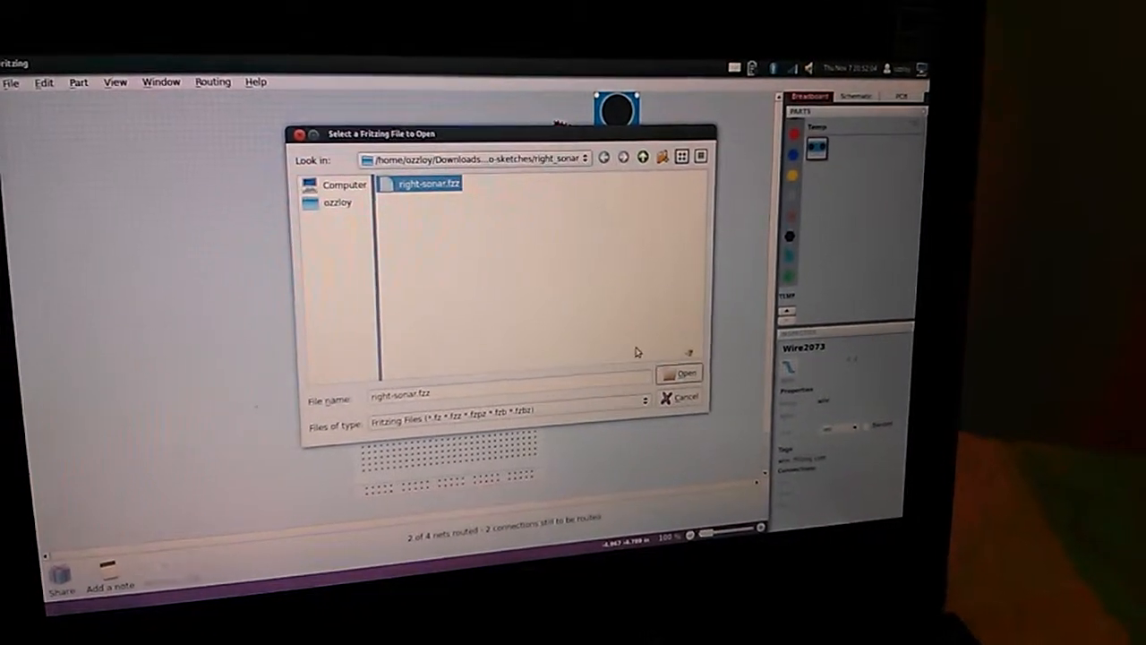
click(686, 373)
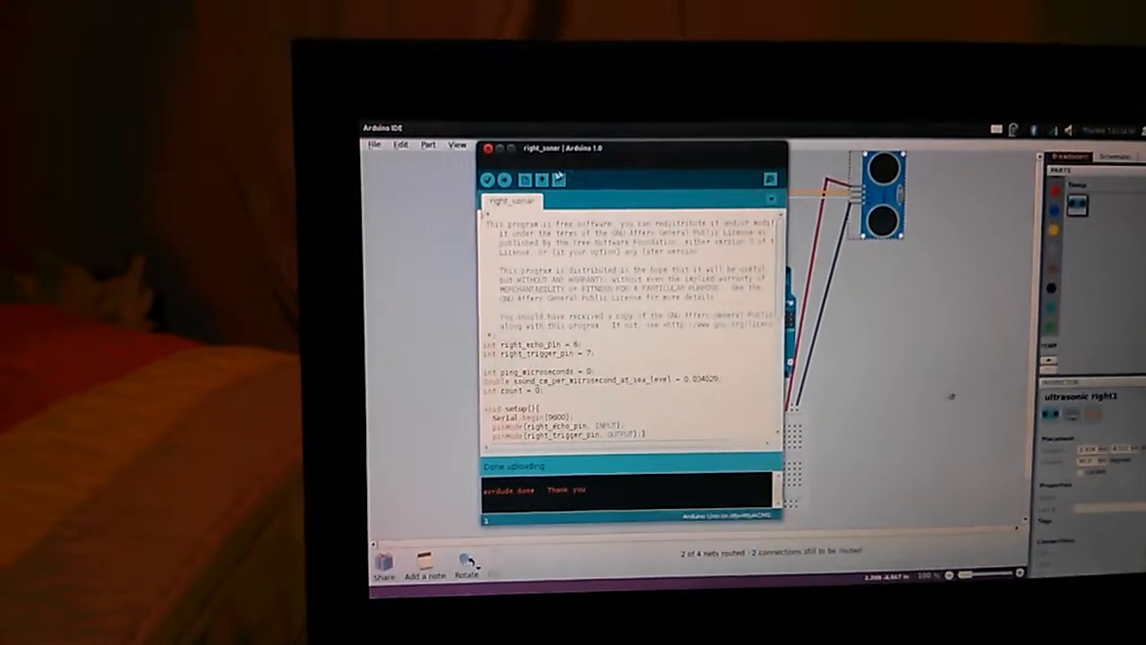
Compile and upload the right_sonar sketch to the Arduino Uno from the sketch window.
click(382, 126)
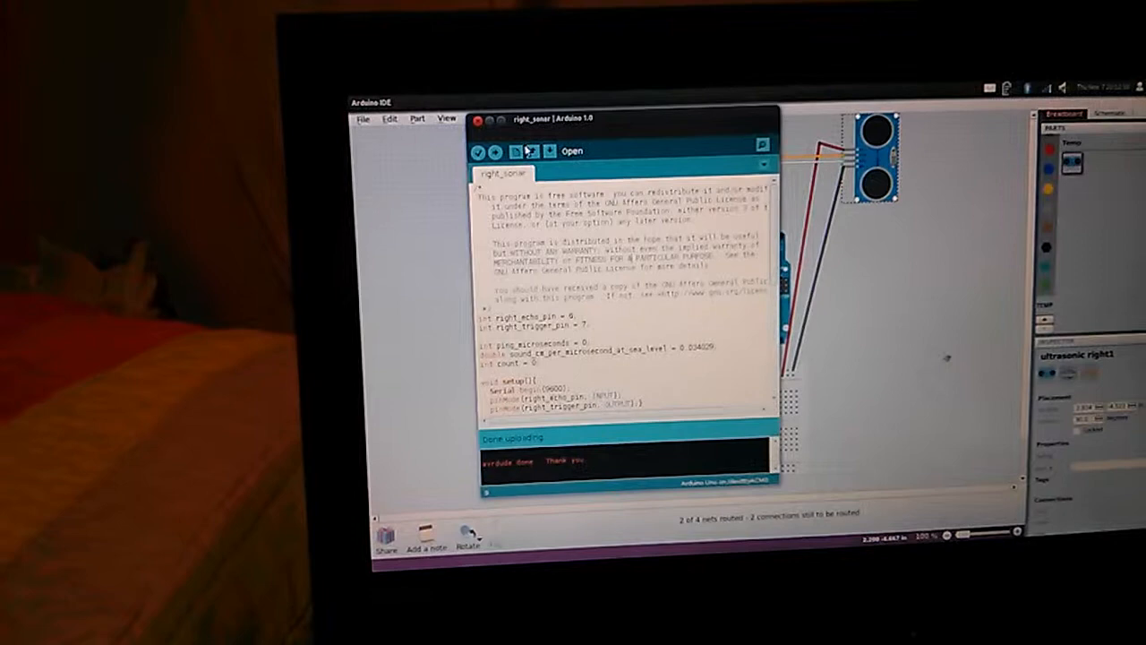
click(462, 146)
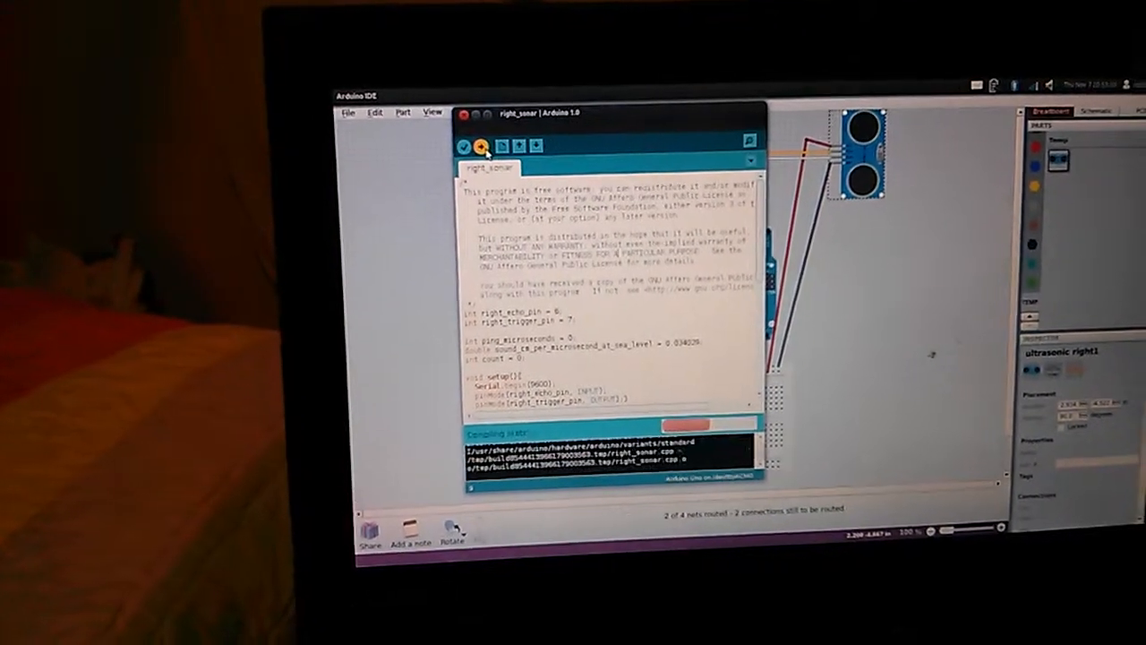